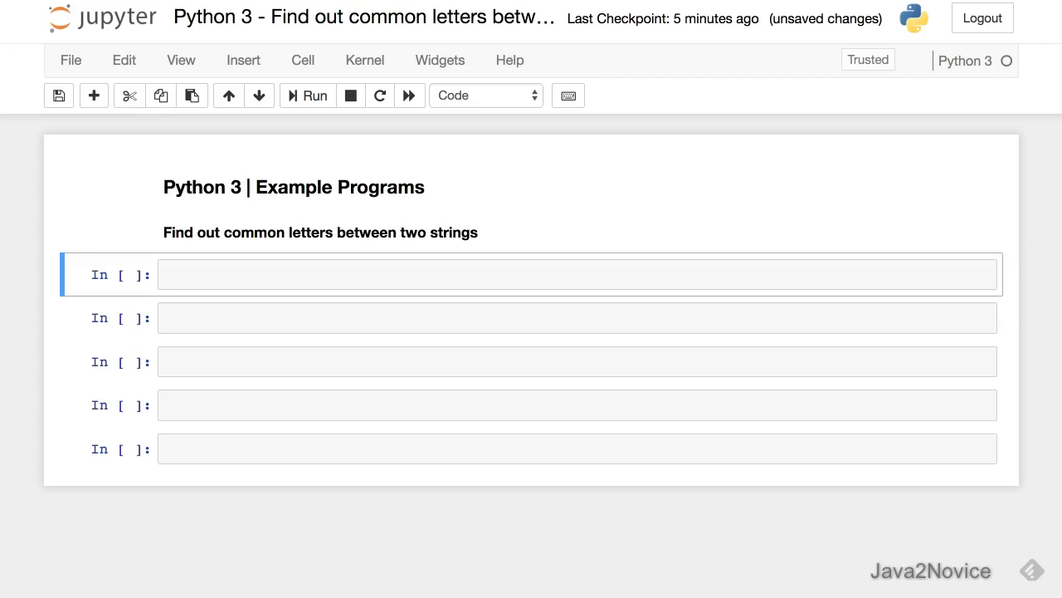
{"action": "mouse_move", "coordinate": [198, 279]}
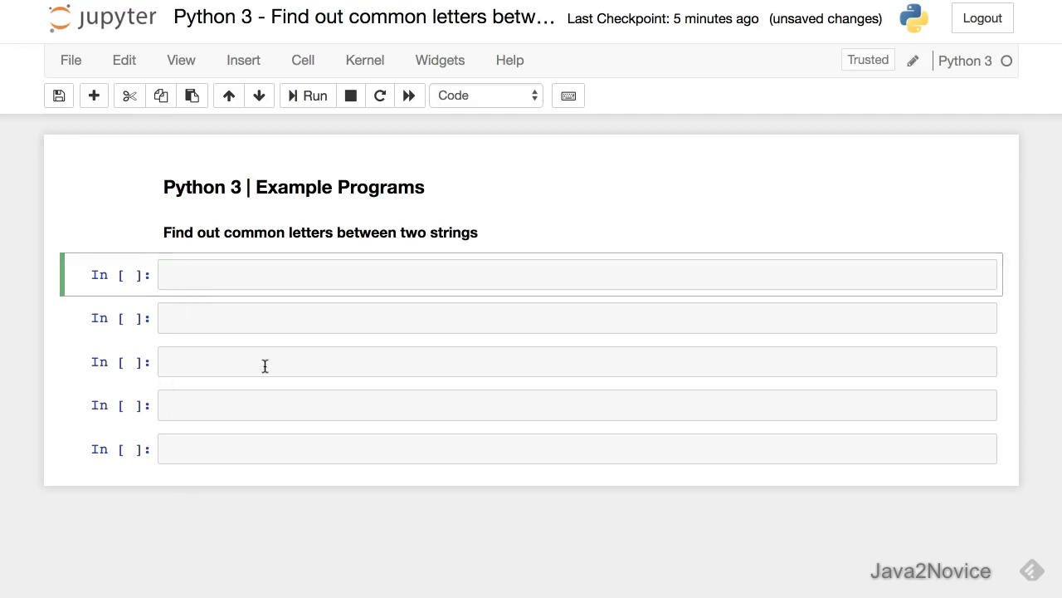
Write usr_str_1 = input('Input String 1: ') as the first line.
{"action": "type", "text": "usr"}
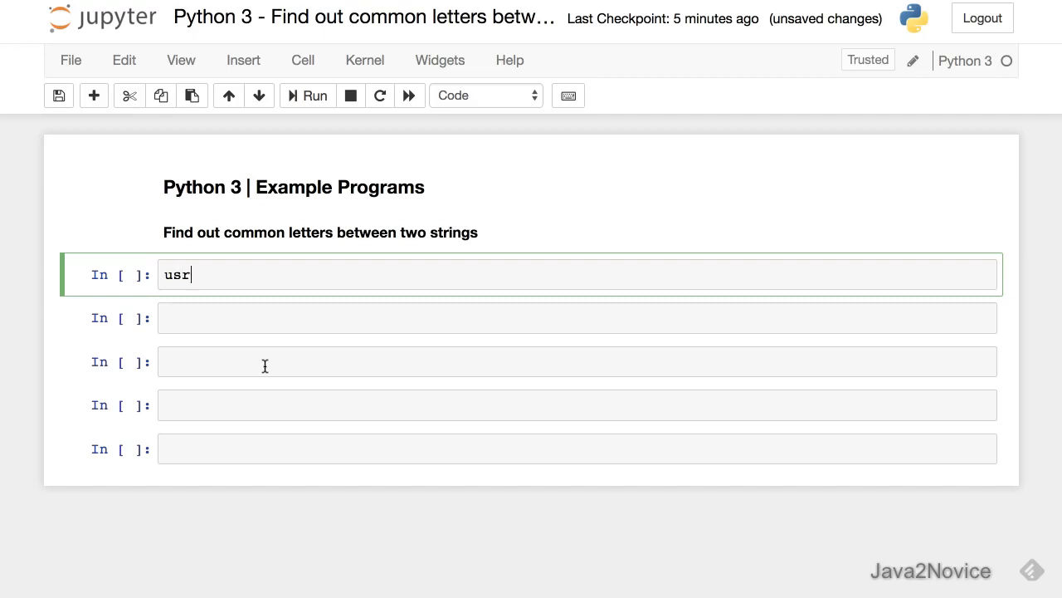
{"action": "type", "text": "_str_"}
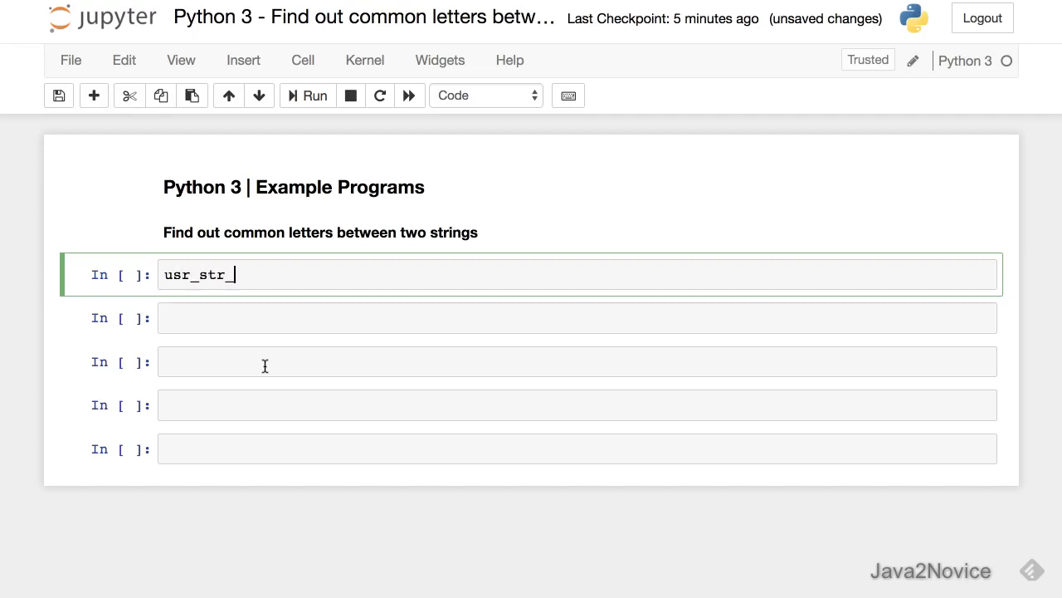
{"action": "type", "text": "1 ="}
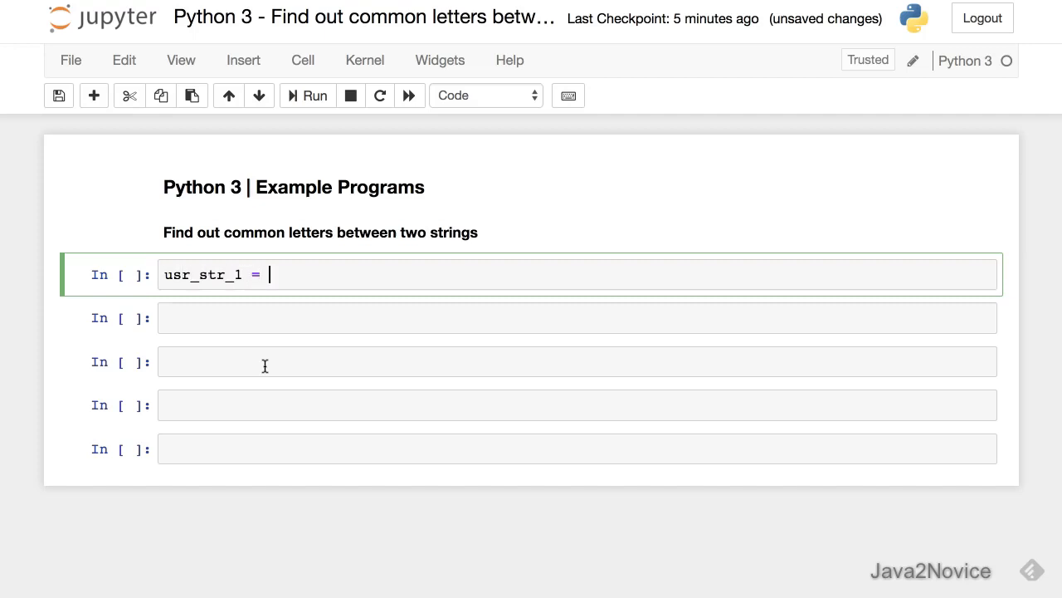
{"action": "type", "text": "input("}
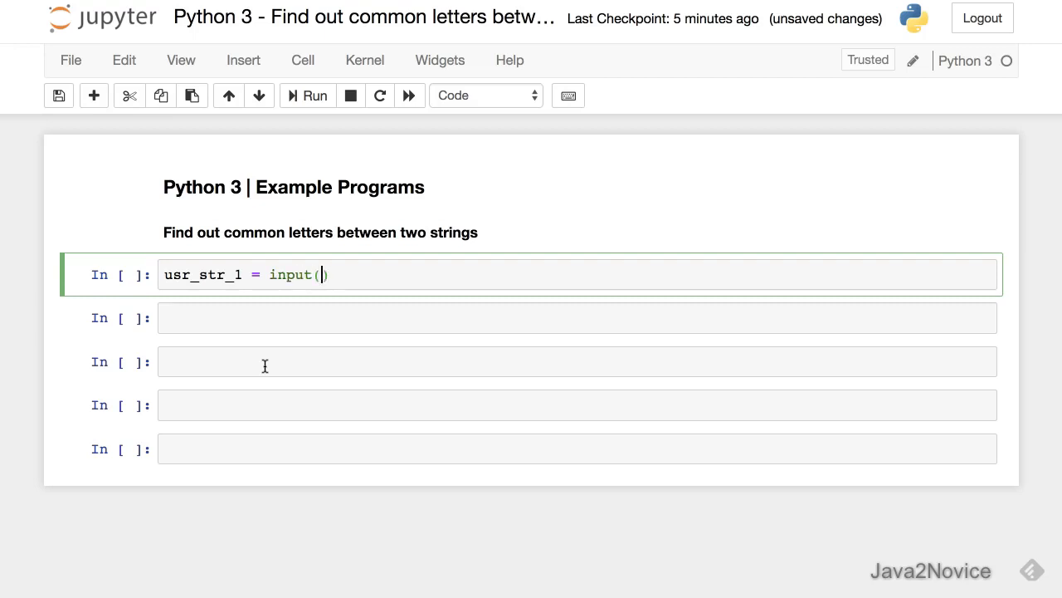
{"action": "type", "text": "'In'"}
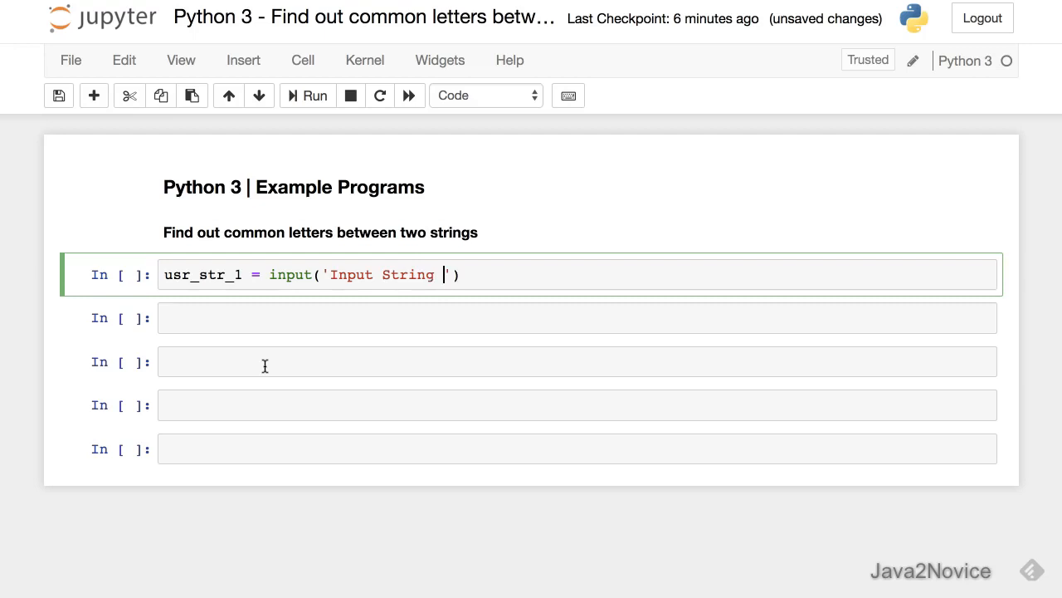
{"action": "type", "text": "1:"}
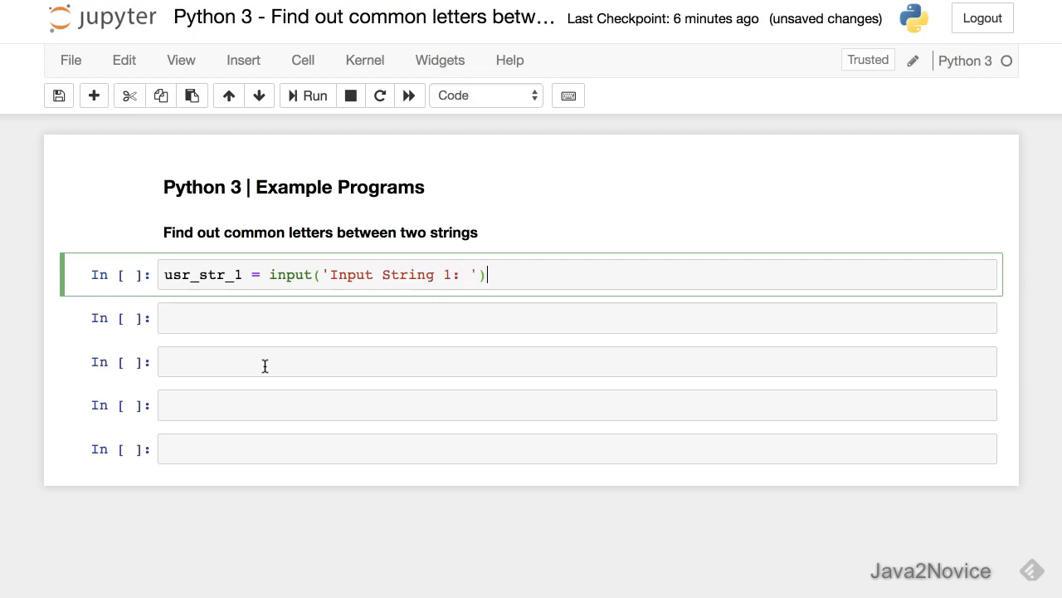
Write usr_str_2 = input('Input String 2: ') as the second line.
{"action": "type", "text": "usr_s"}
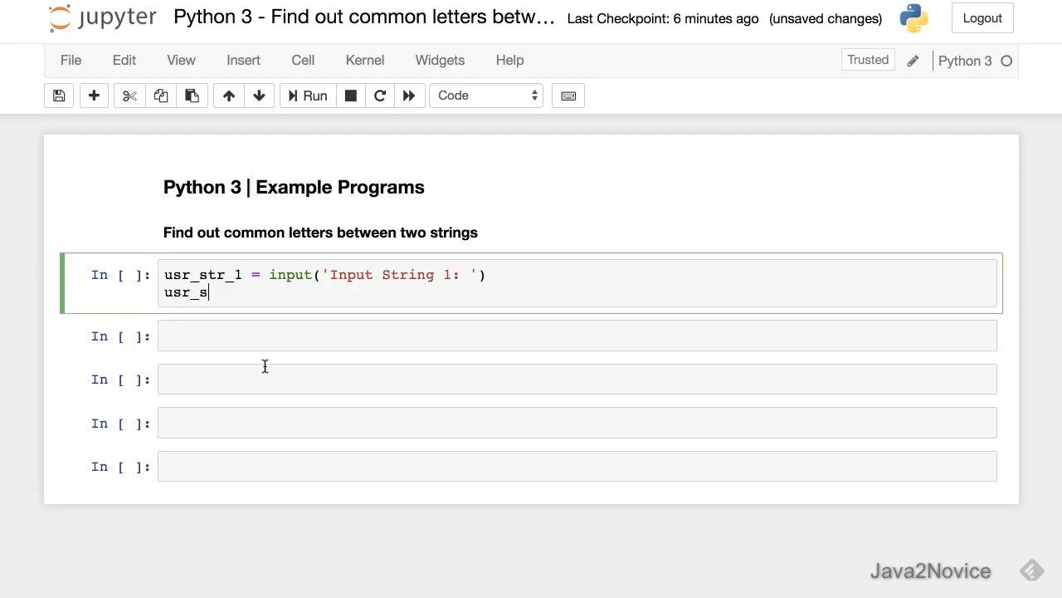
{"action": "type", "text": "tr_2"}
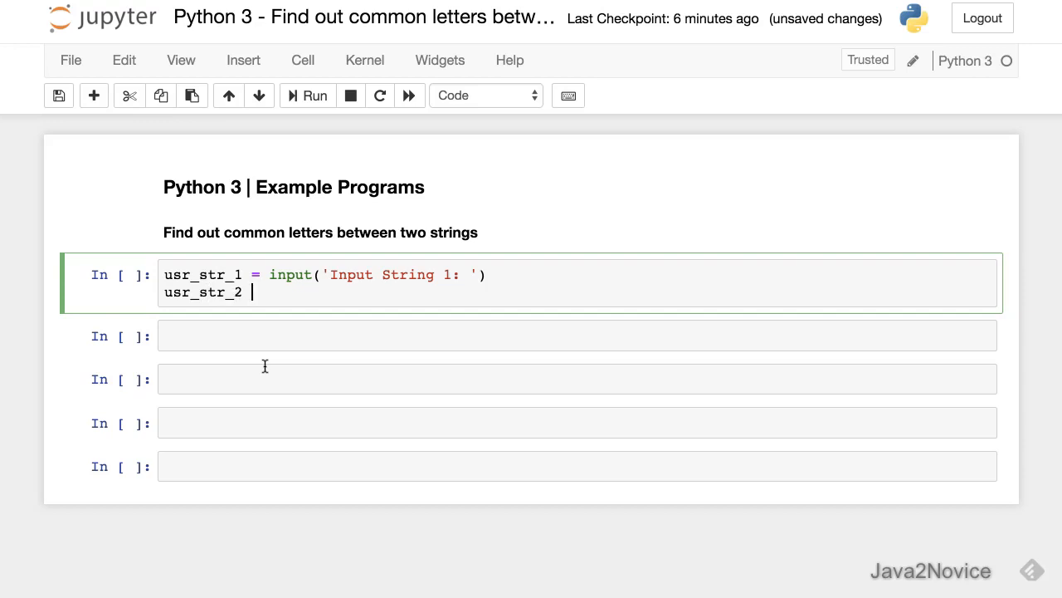
{"action": "type", "text": "= input"}
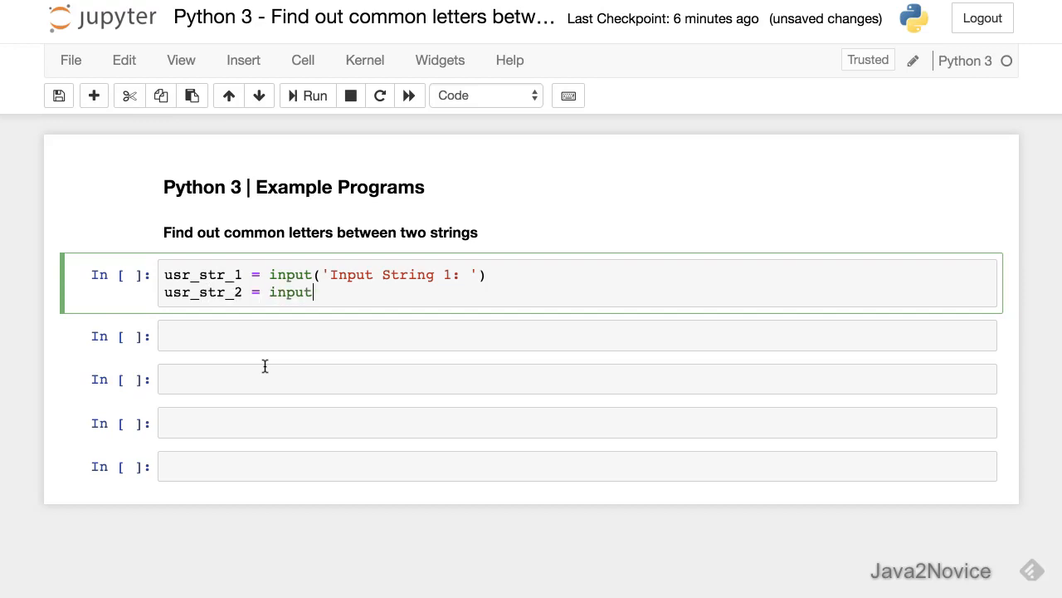
{"action": "type", "text": "('Input"}
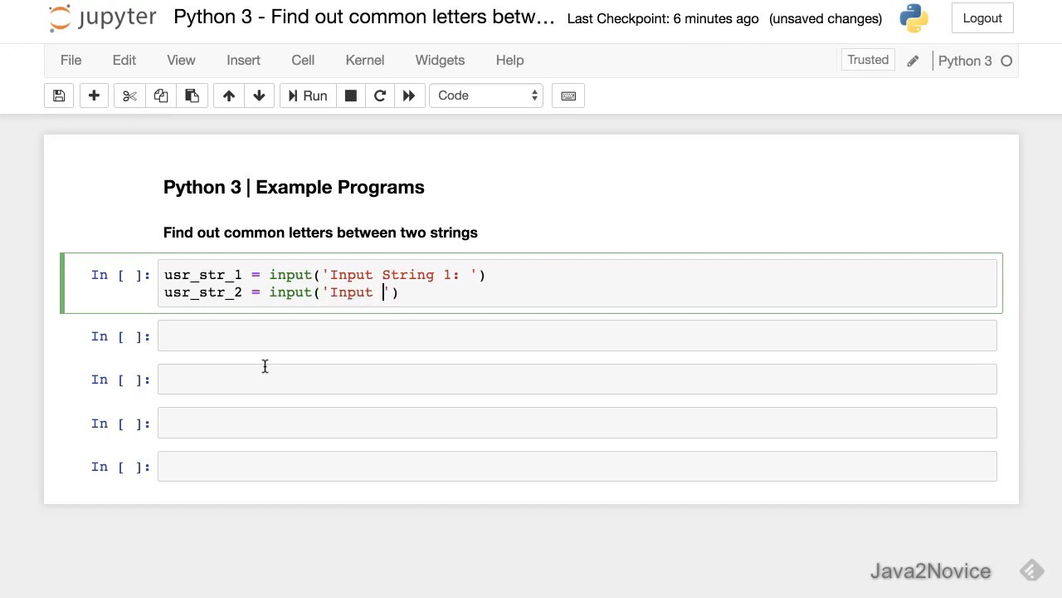
{"action": "type", "text": "String 2:"}
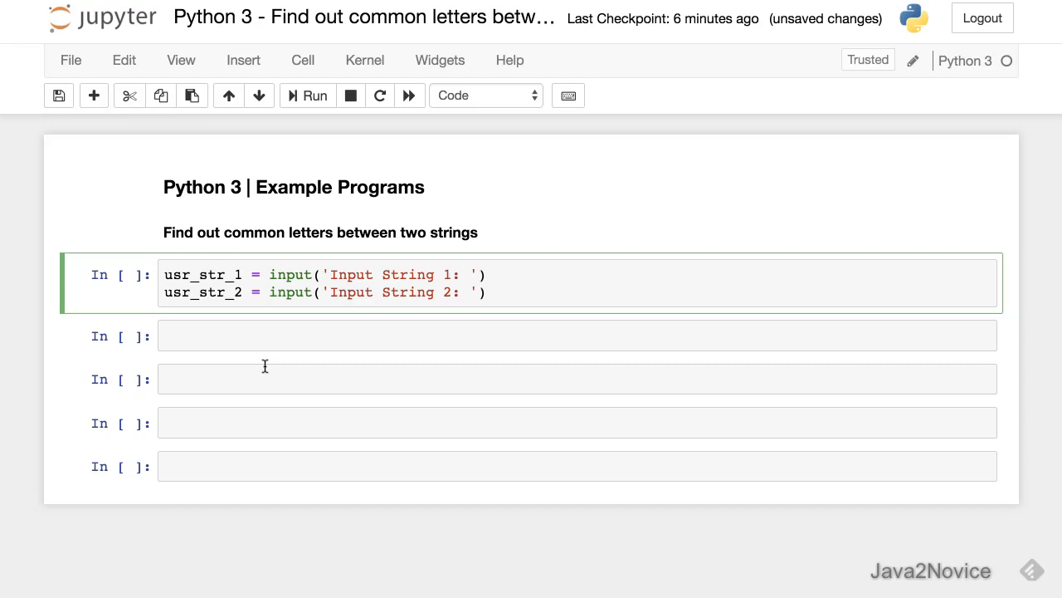
{"action": "key", "text": "Enter"}
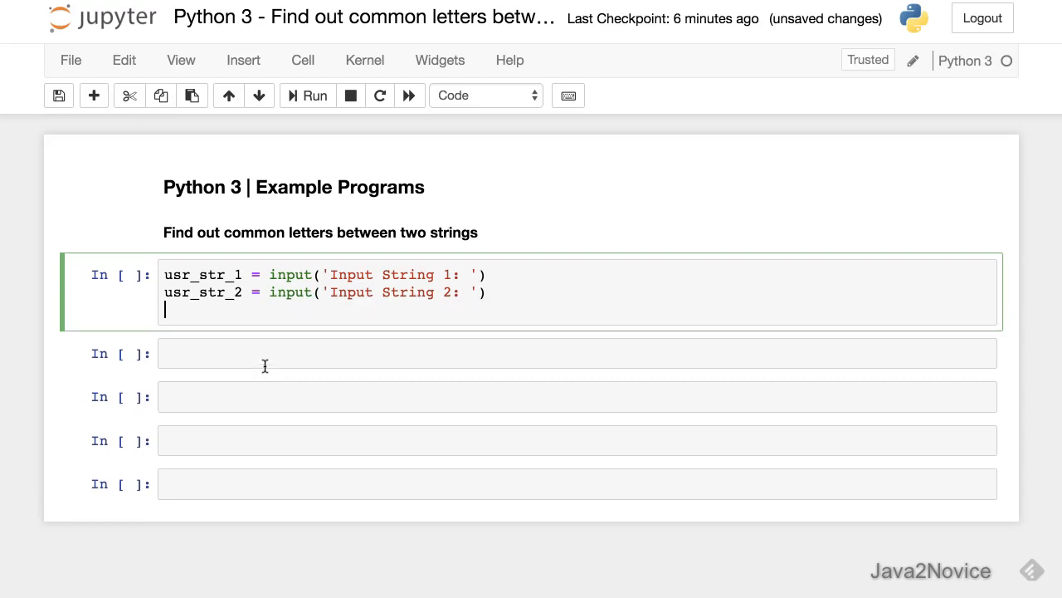
Add s1 = set(usr_str_1) converting the first string to a set.
{"action": "type", "text": "set"}
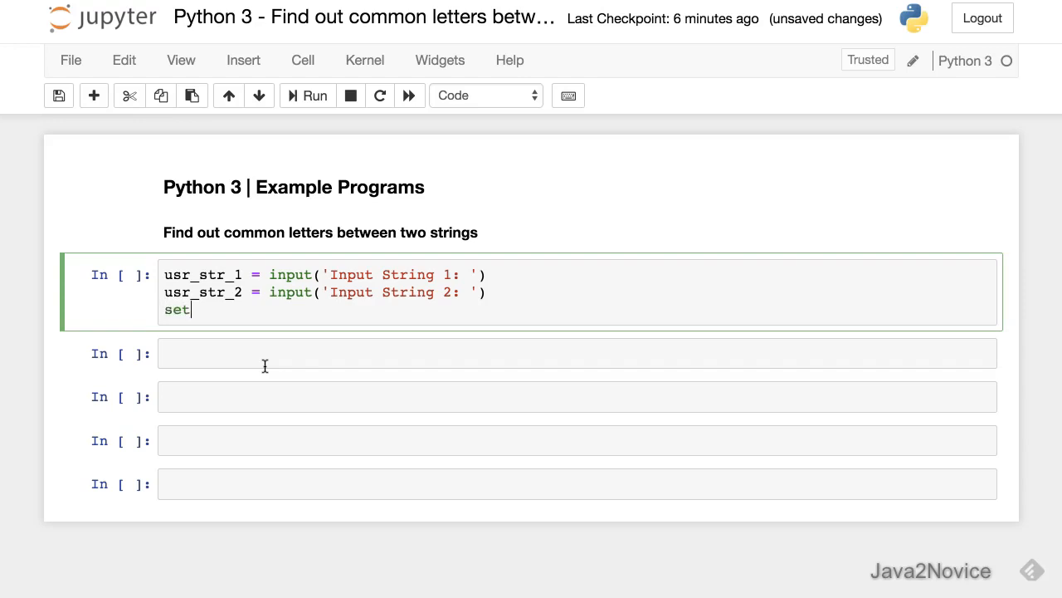
{"action": "type", "text": "()"}
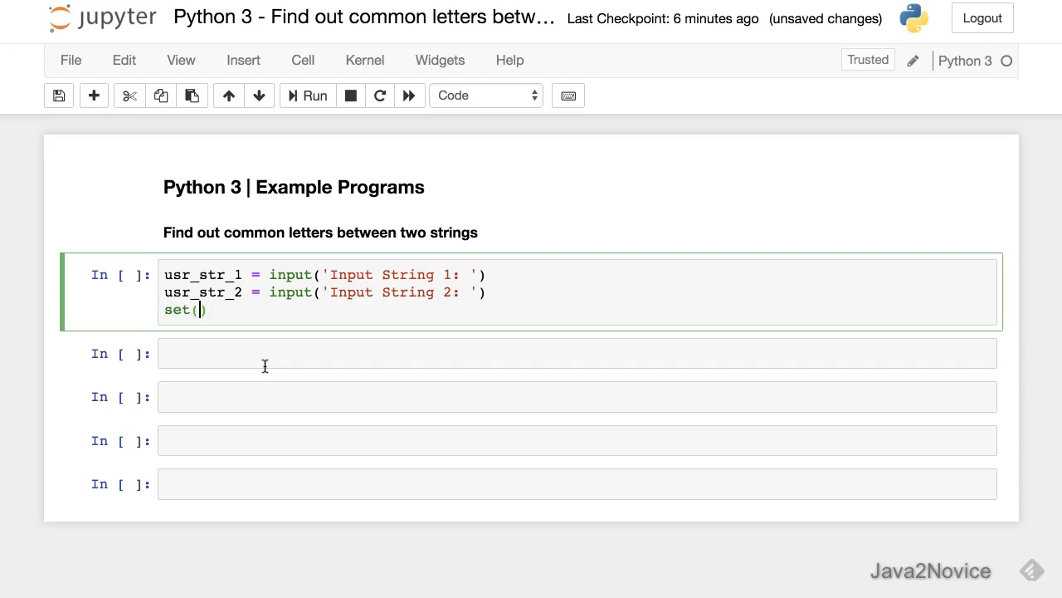
{"action": "type", "text": "usr_str_"}
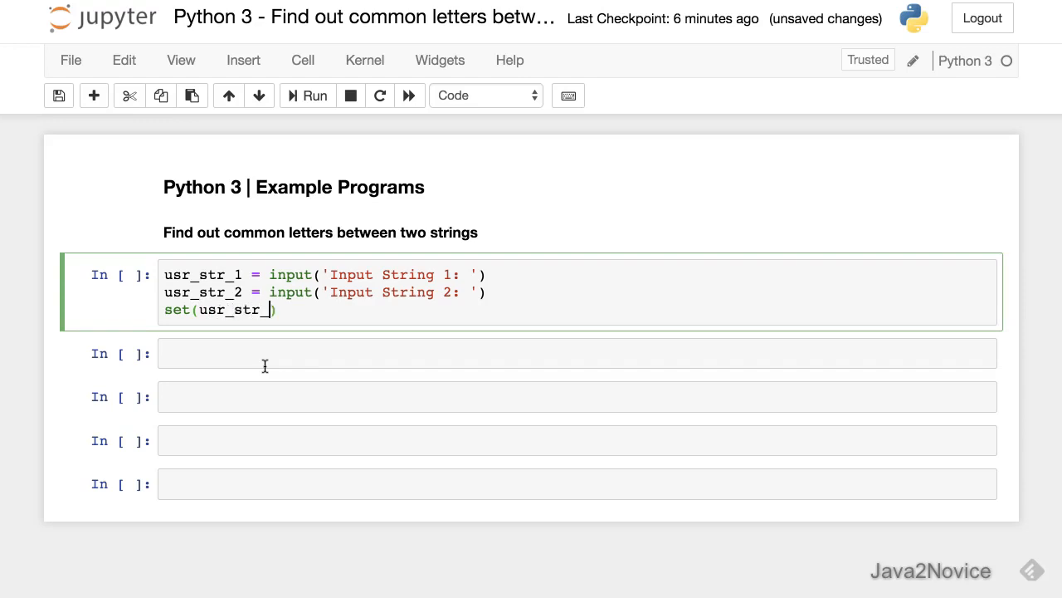
{"action": "type", "text": "1 ="}
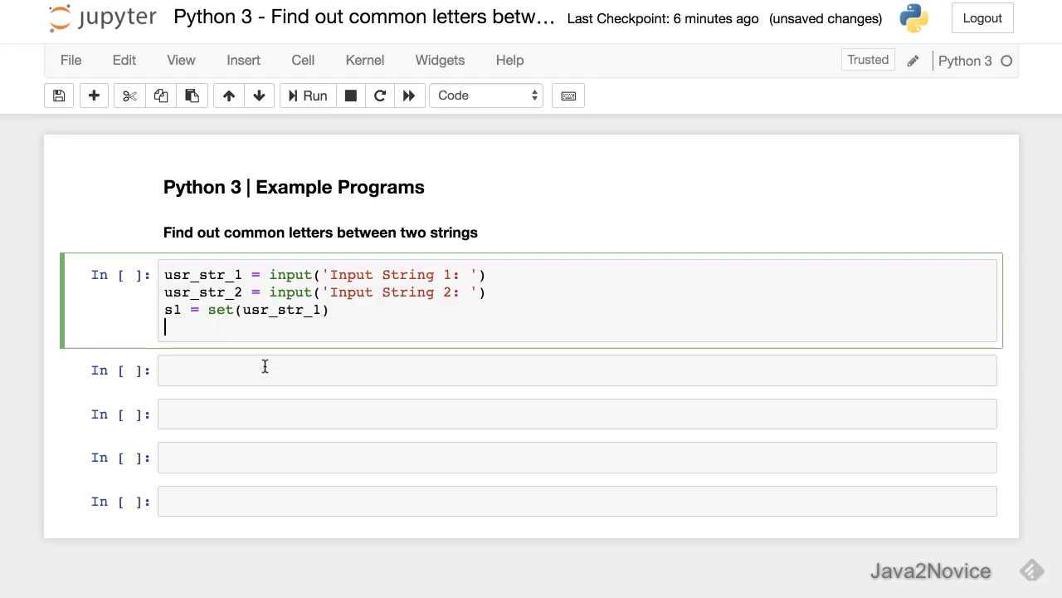
Add s2 = set(usr_str_2) converting the second string to a set.
{"action": "type", "text": "s2 = set"}
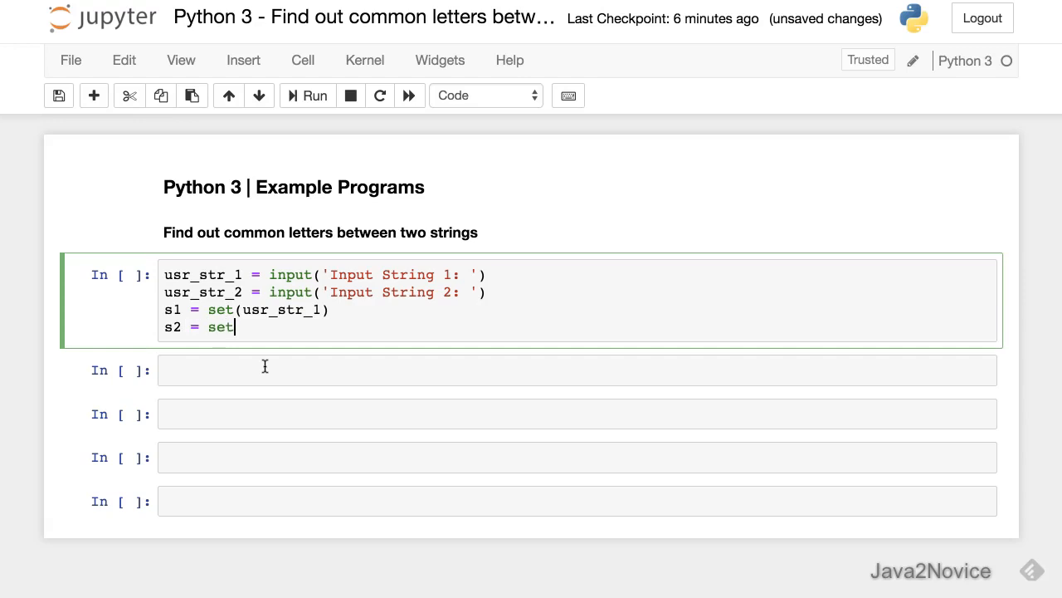
{"action": "type", "text": "(usr"}
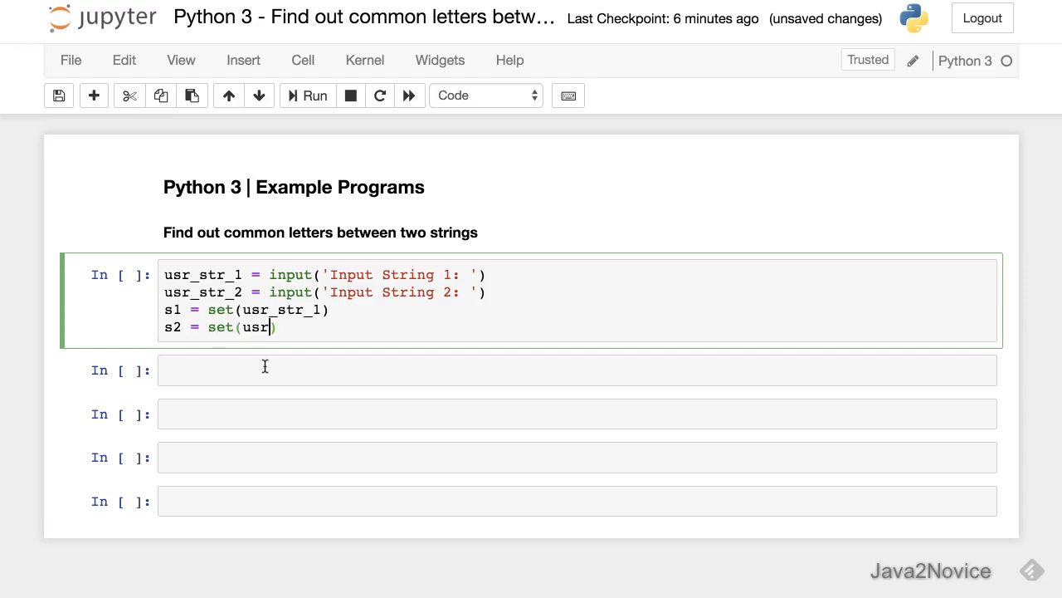
{"action": "type", "text": "_str_"}
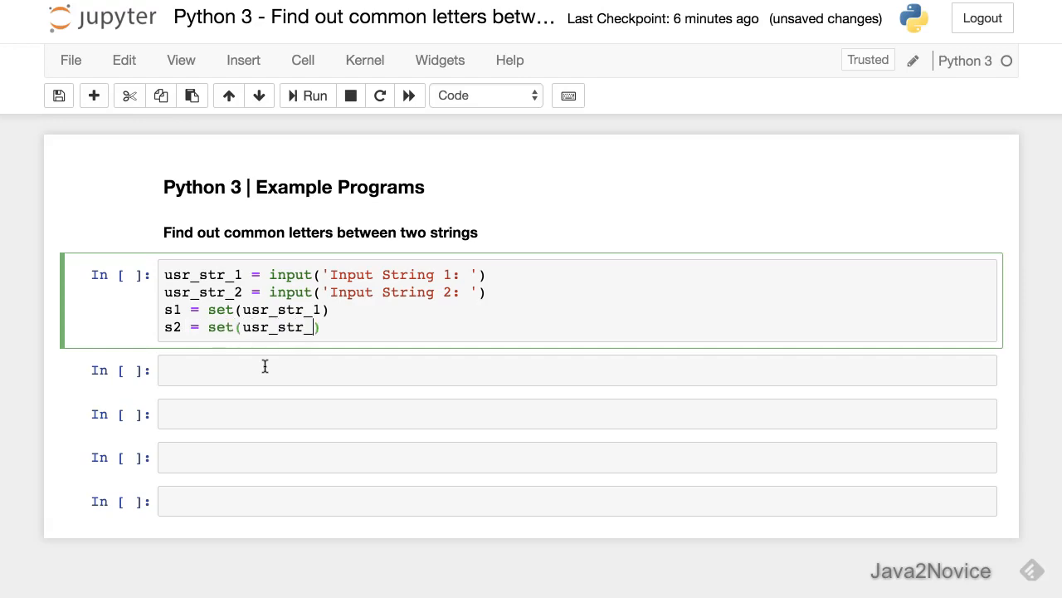
{"action": "type", "text": "2"}
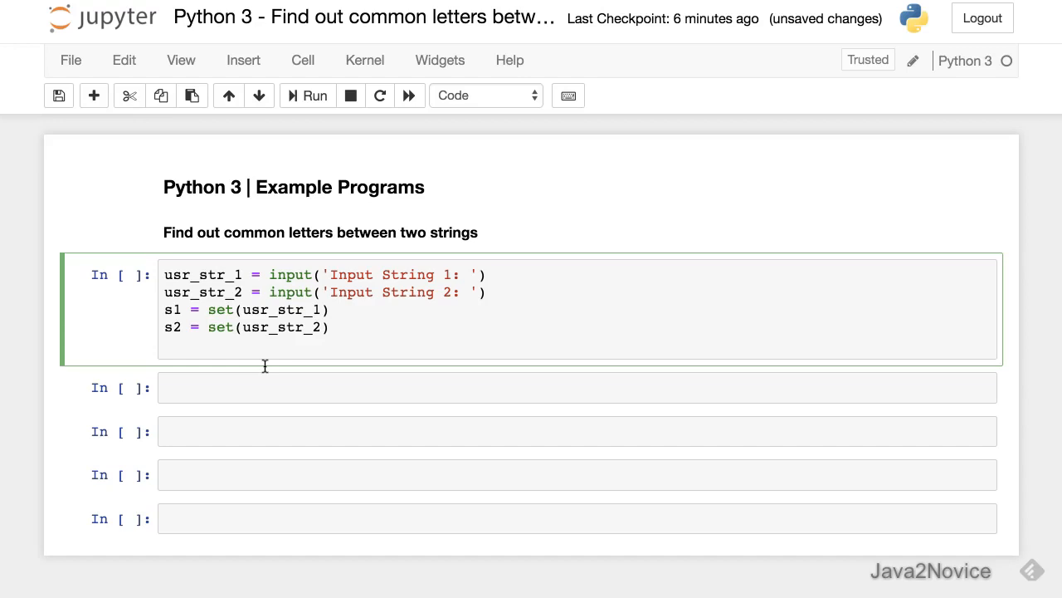
{"action": "type", "text": "s"}
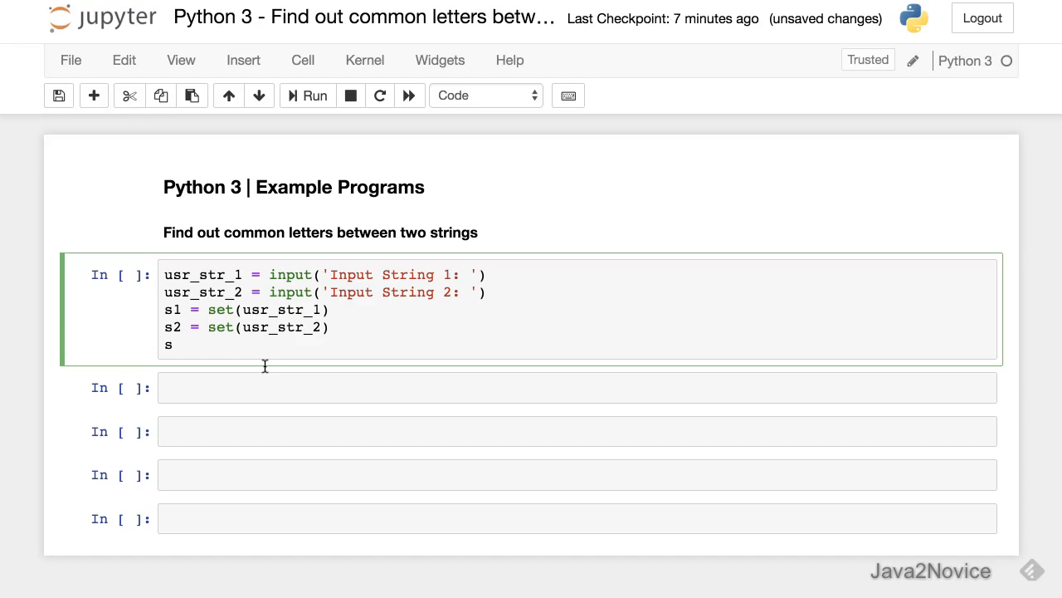
Add lst = list(s1 & s2) storing the set intersection as a list.
{"action": "type", "text": "1 & s2"}
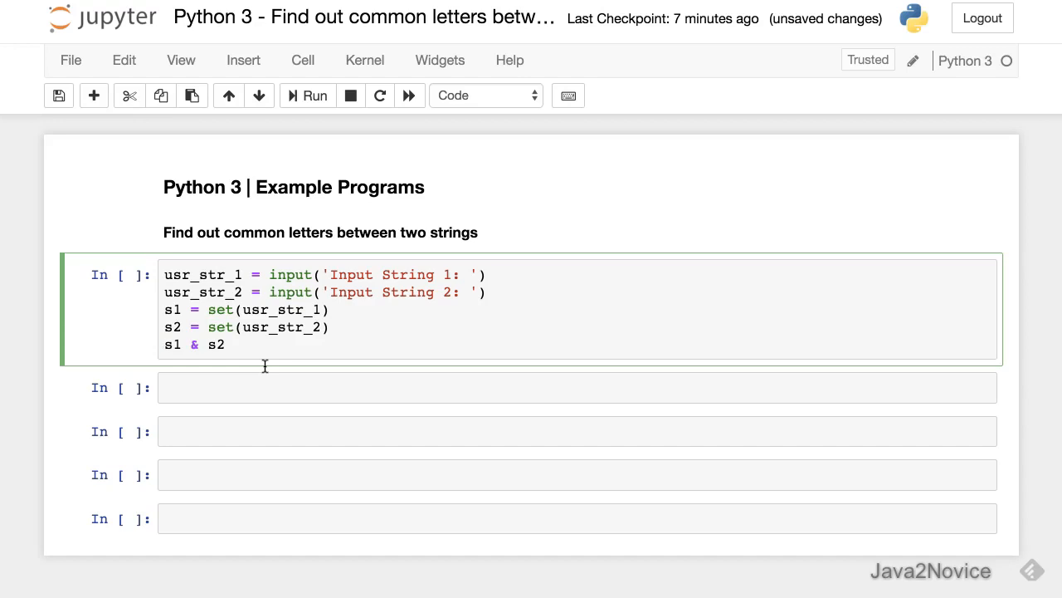
{"action": "type", "text": "list("}
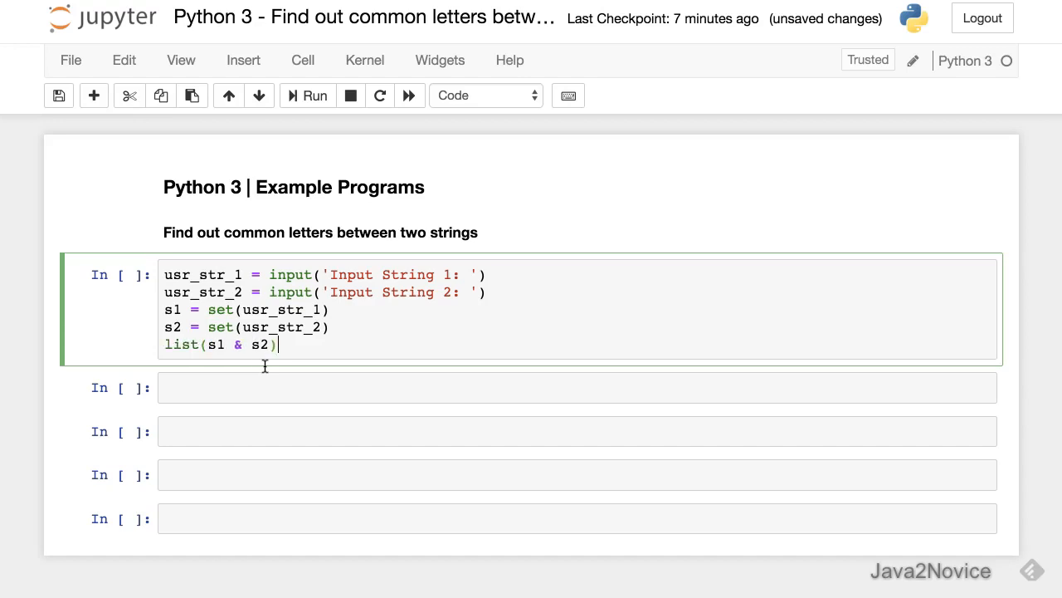
{"action": "type", "text": "lst"}
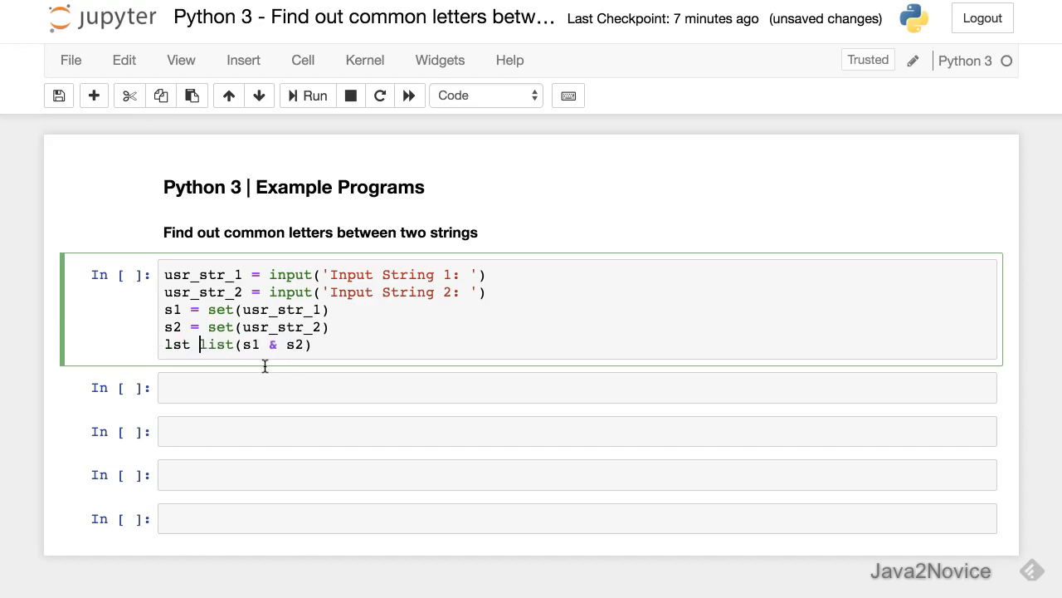
{"action": "type", "text": "="}
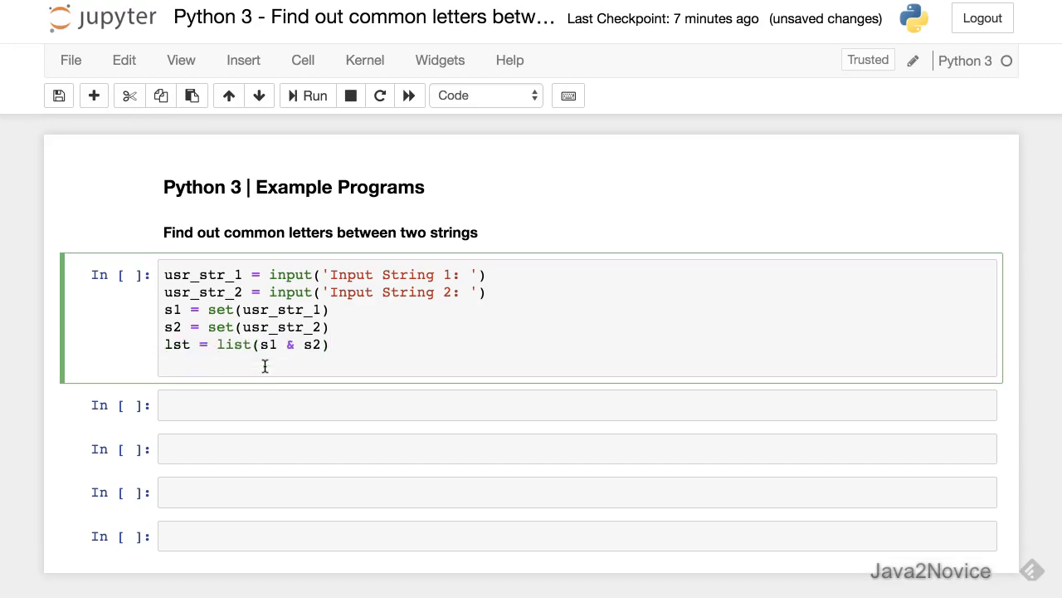
Add print('Common letters: {}'.format(lst)) to display the result.
{"action": "type", "text": "print()"}
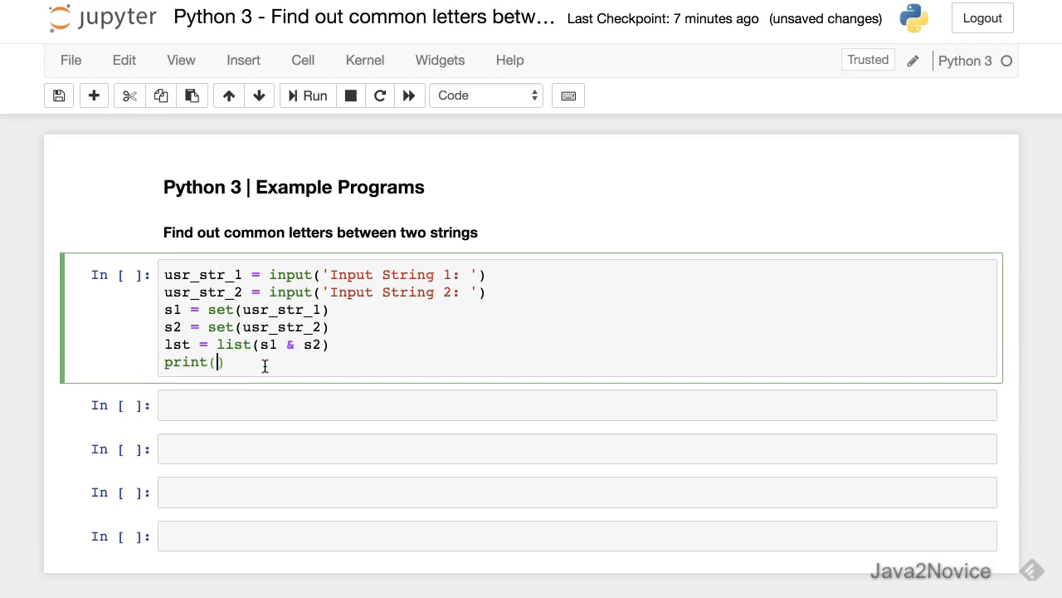
{"action": "type", "text": "'Co'"}
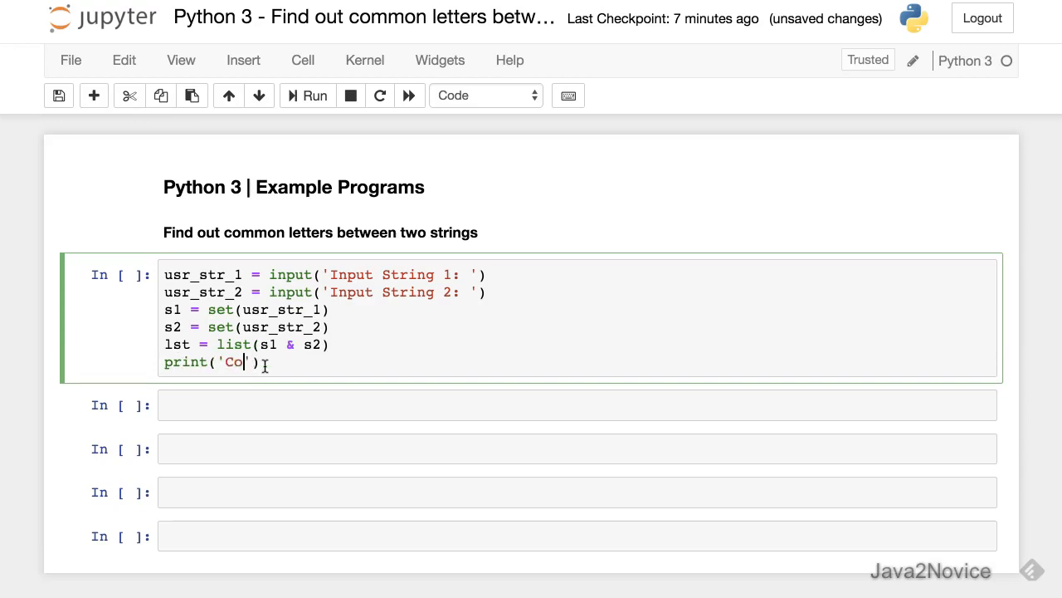
{"action": "type", "text": "mmon letter"}
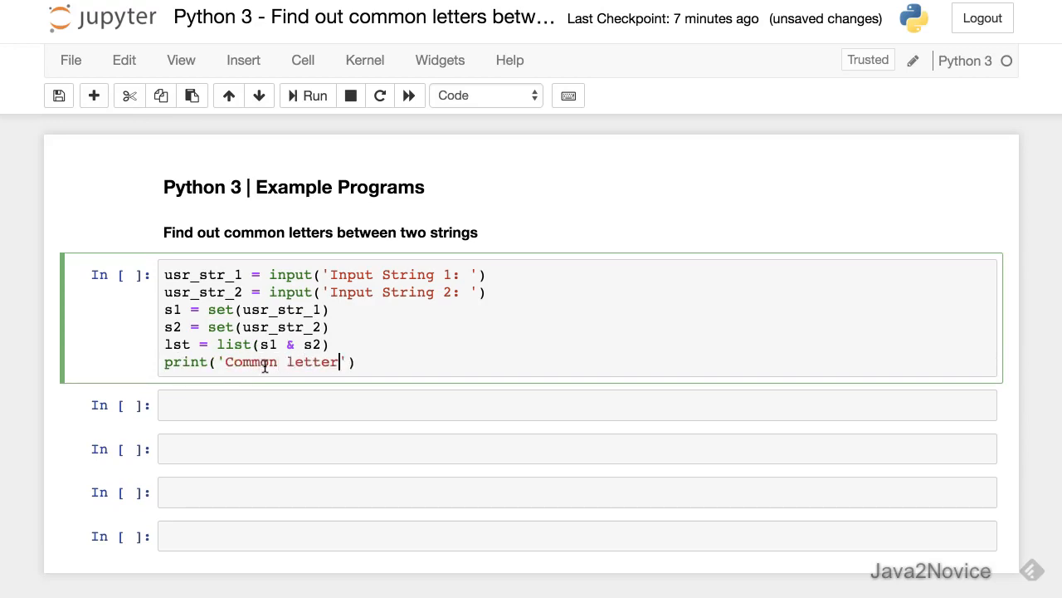
{"action": "type", "text": "s:"}
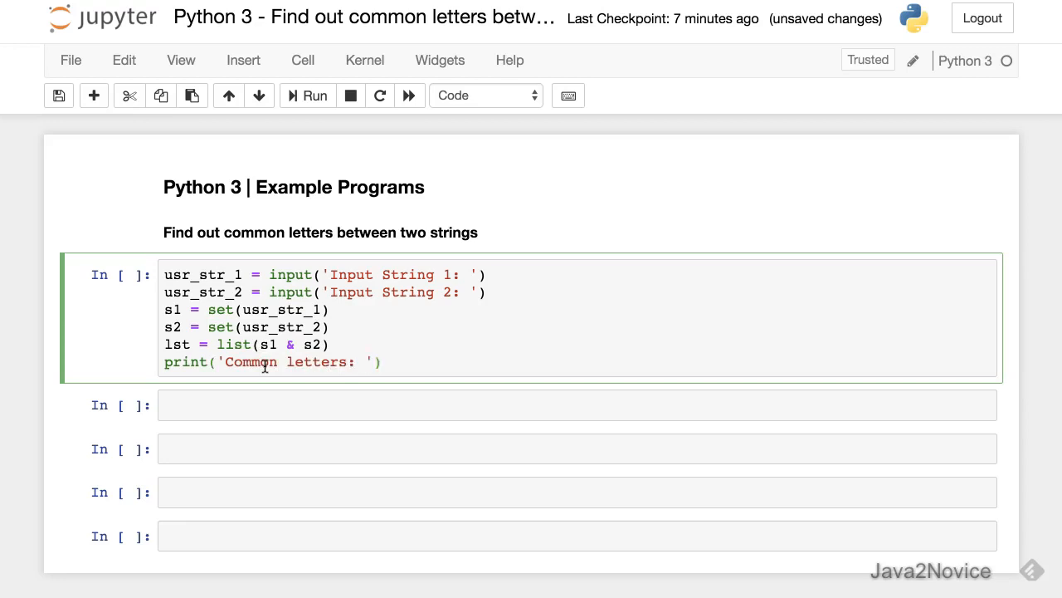
{"action": "type", "text": ".format()"}
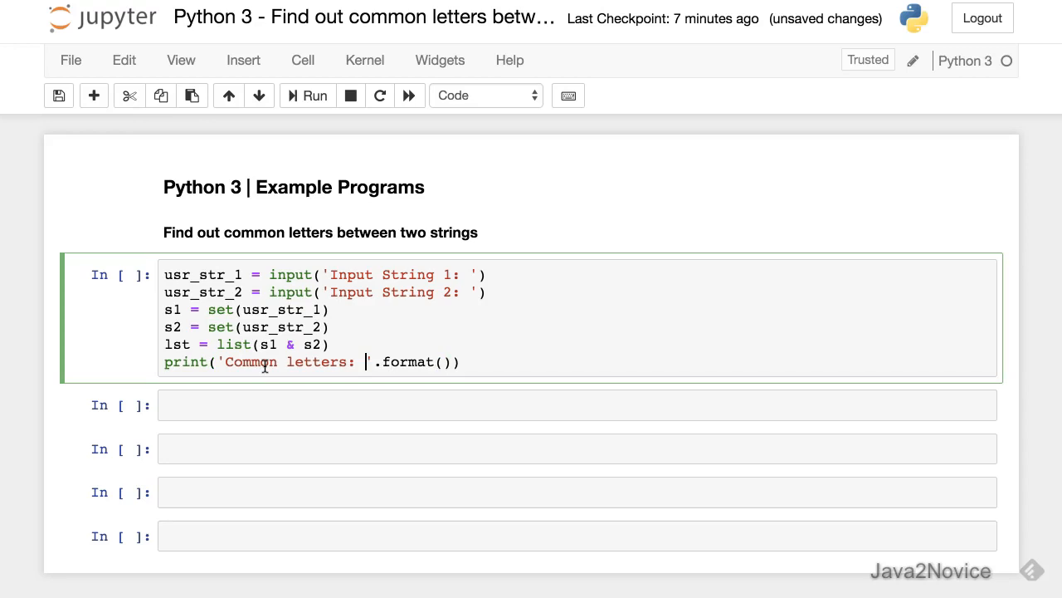
{"action": "type", "text": "{}"}
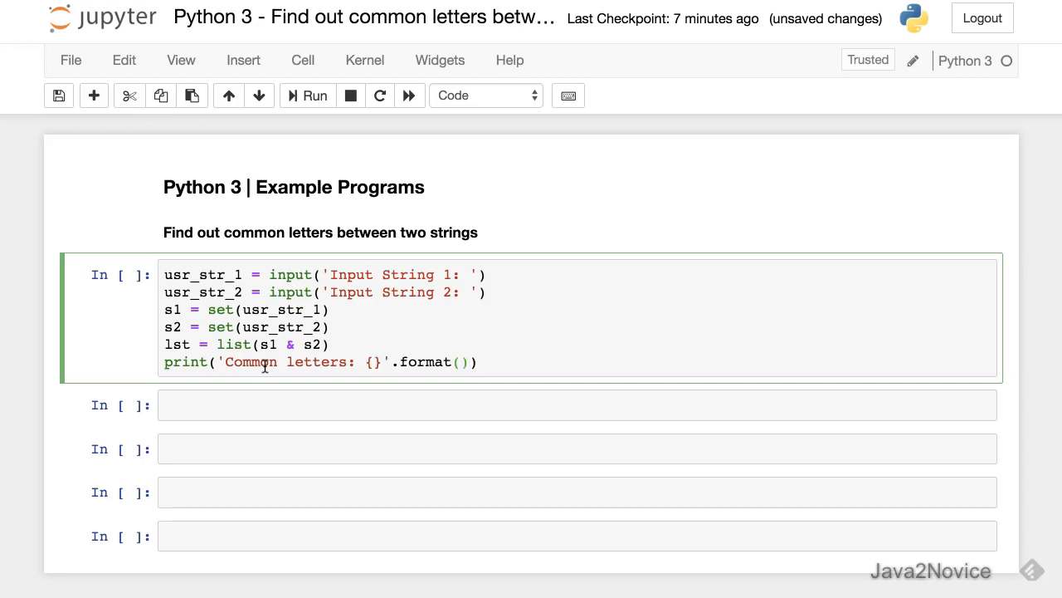
{"action": "type", "text": "lst"}
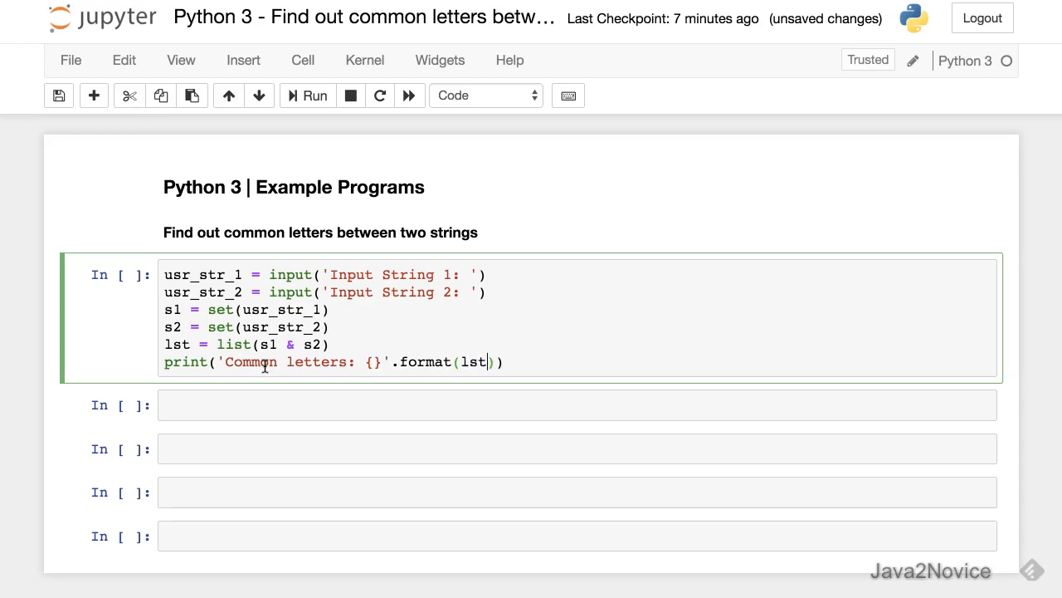
Run the cell with Nataraj and Madhu, getting Common letters: ['a'].
{"action": "left_click", "coordinate": [305, 95]}
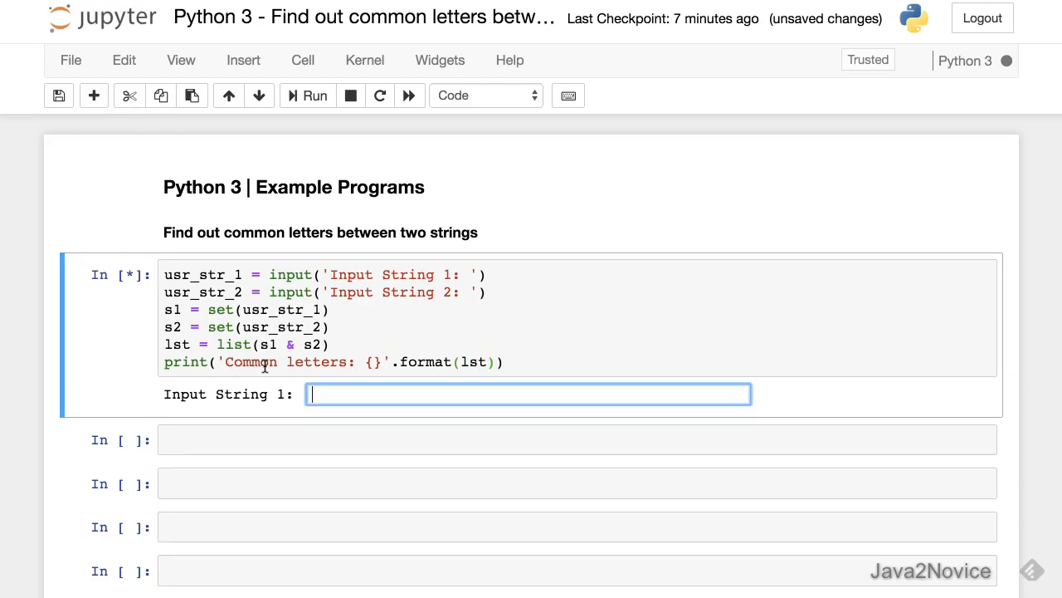
{"action": "type", "text": "Nataraj"}
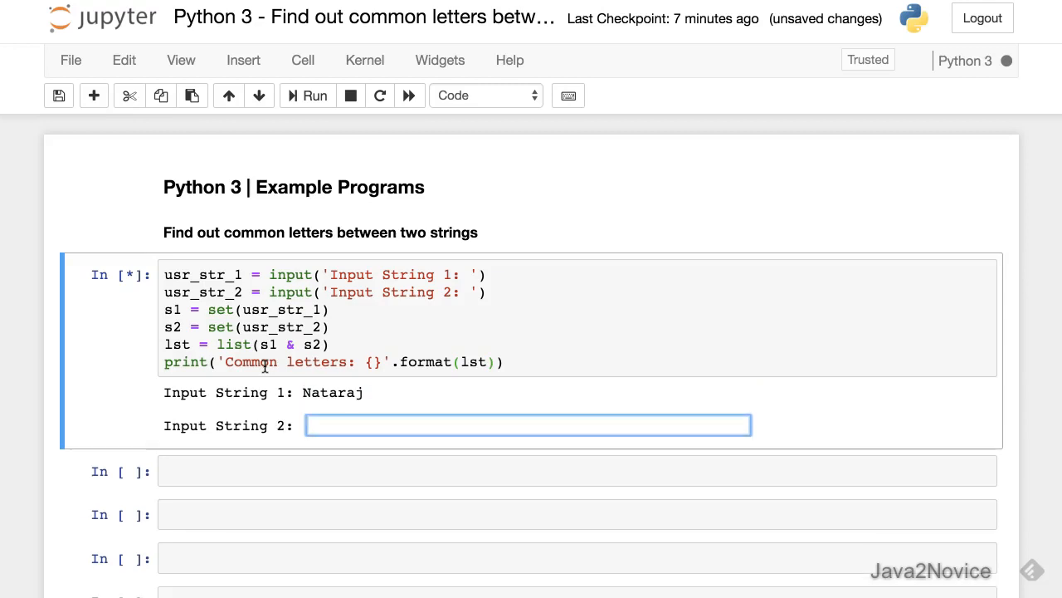
{"action": "type", "text": "Madhu"}
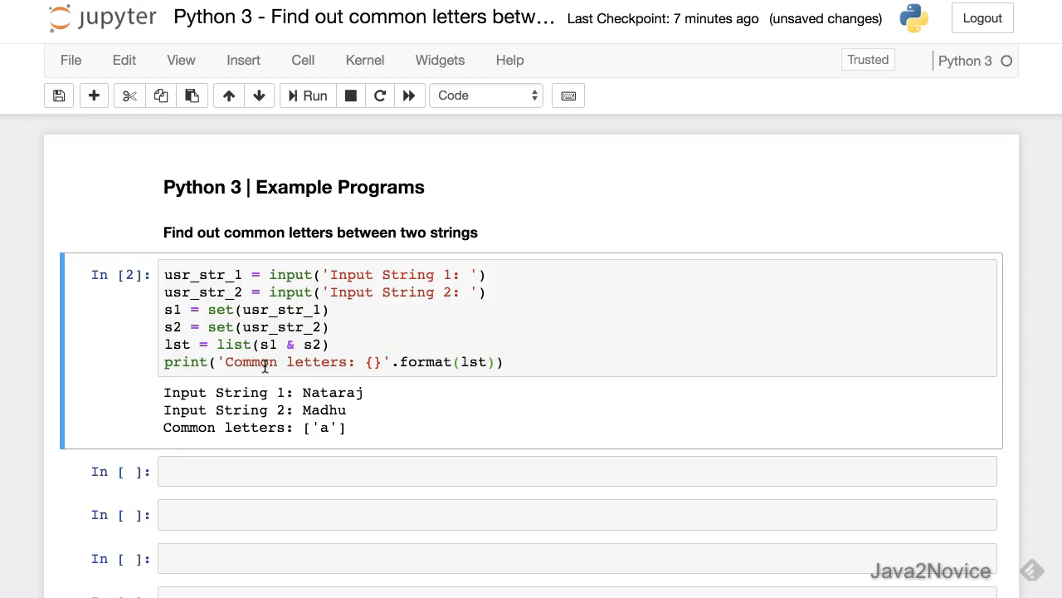
Run the cell again with Hello and World, getting Common letters: ['l', 'o'].
{"action": "left_click", "coordinate": [305, 94]}
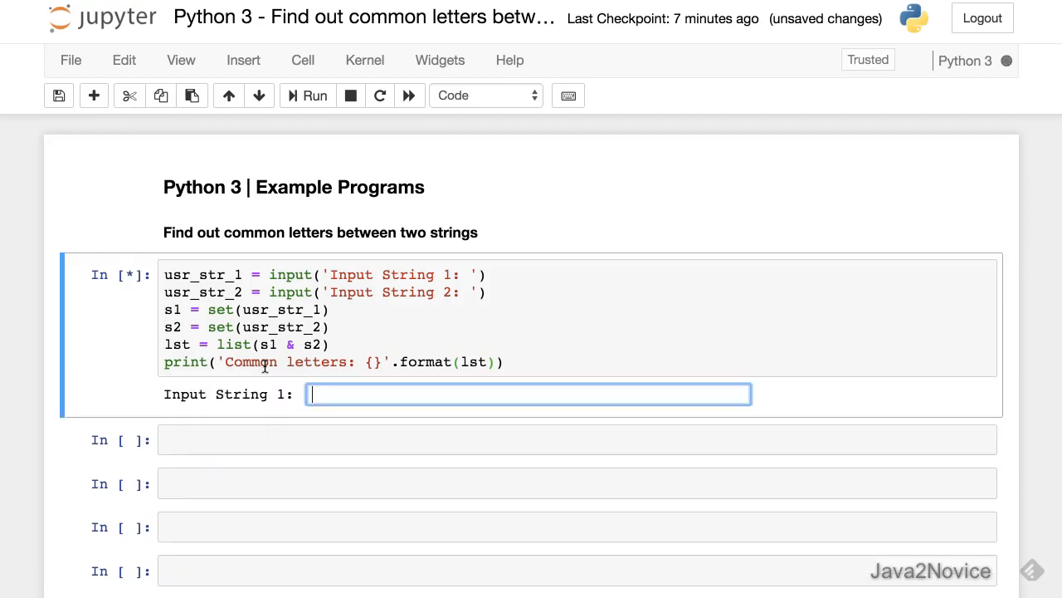
{"action": "type", "text": "Hell"}
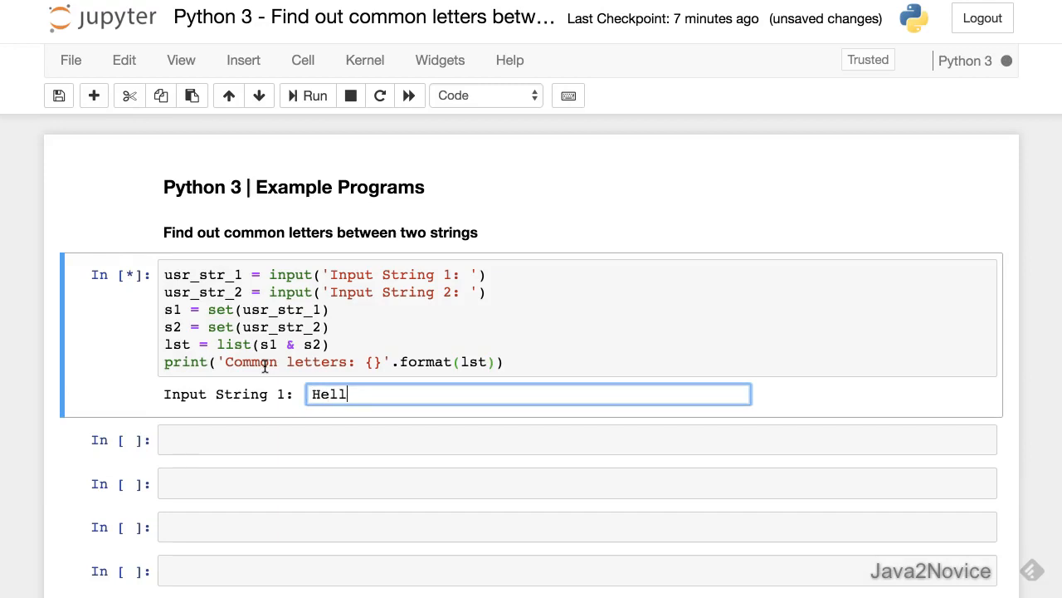
{"action": "type", "text": "o"}
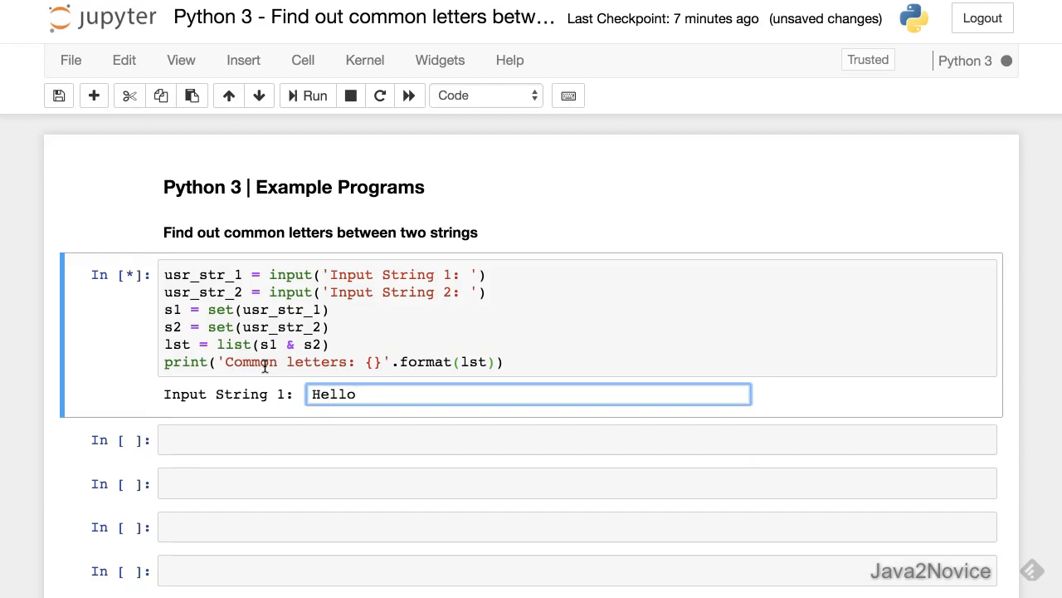
{"action": "type", "text": "World"}
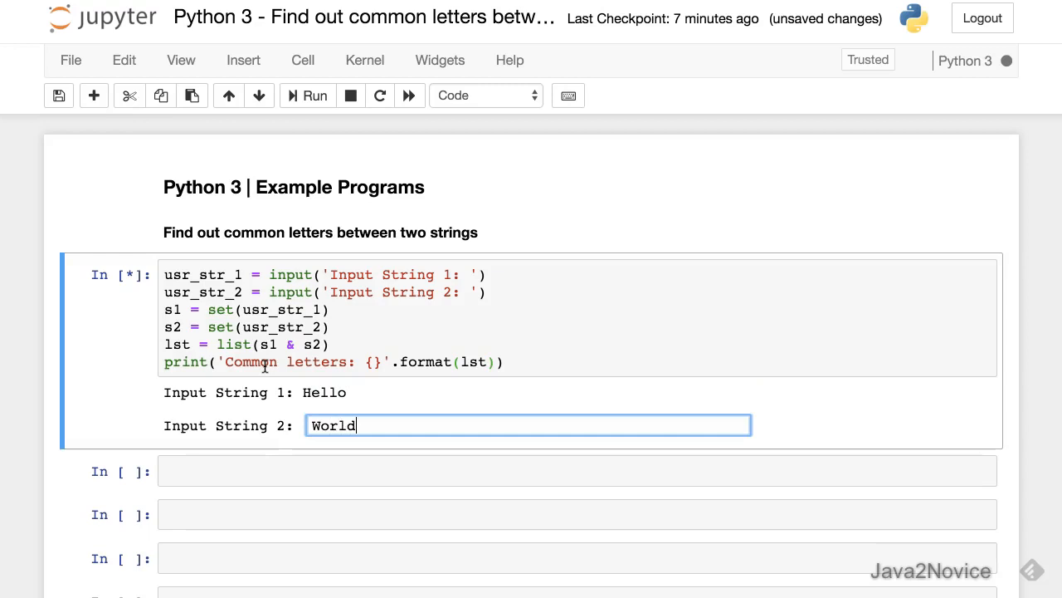
{"action": "key", "text": "Enter"}
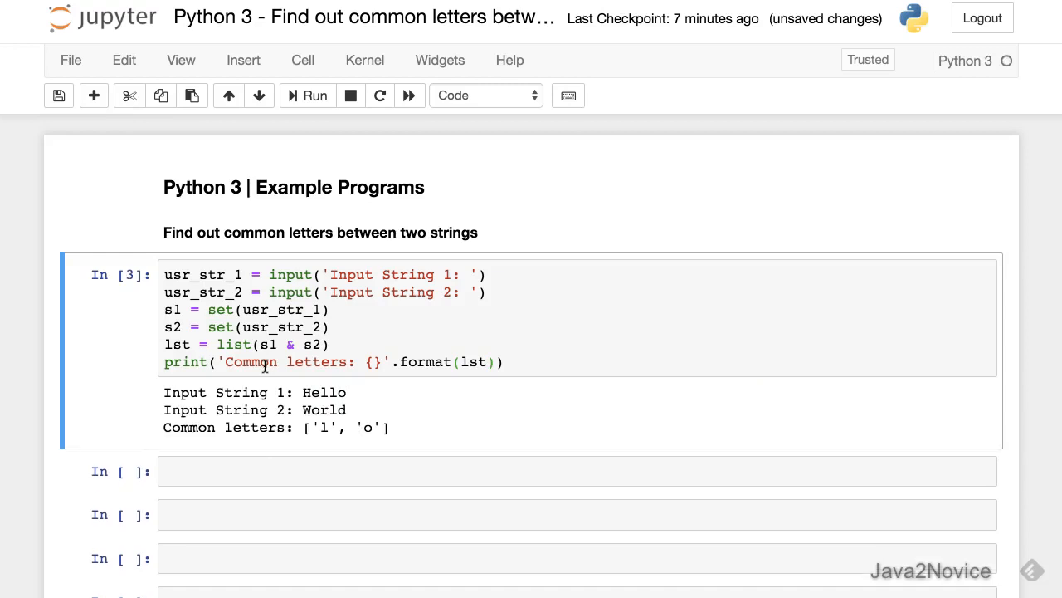